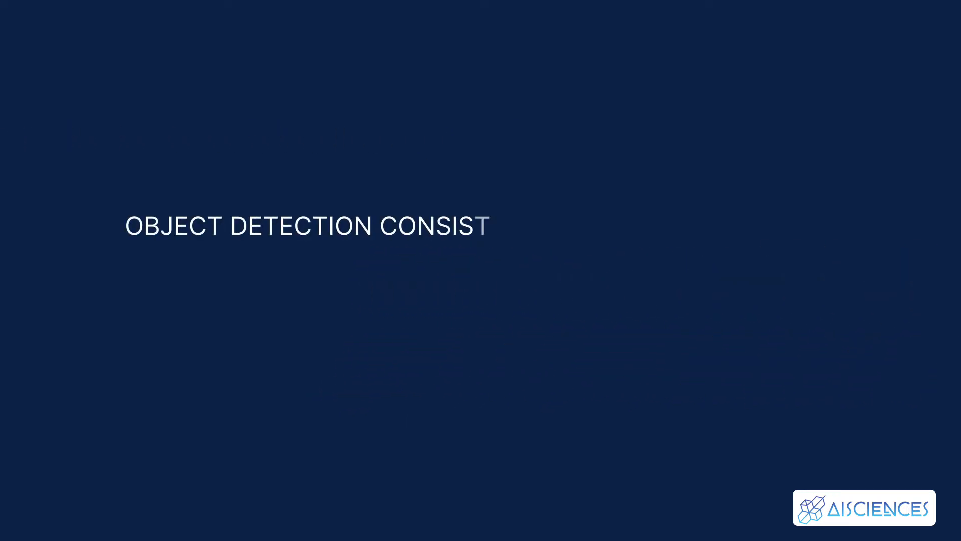
text(TS OF VARIOUS APPROACHES SUCH AS F)
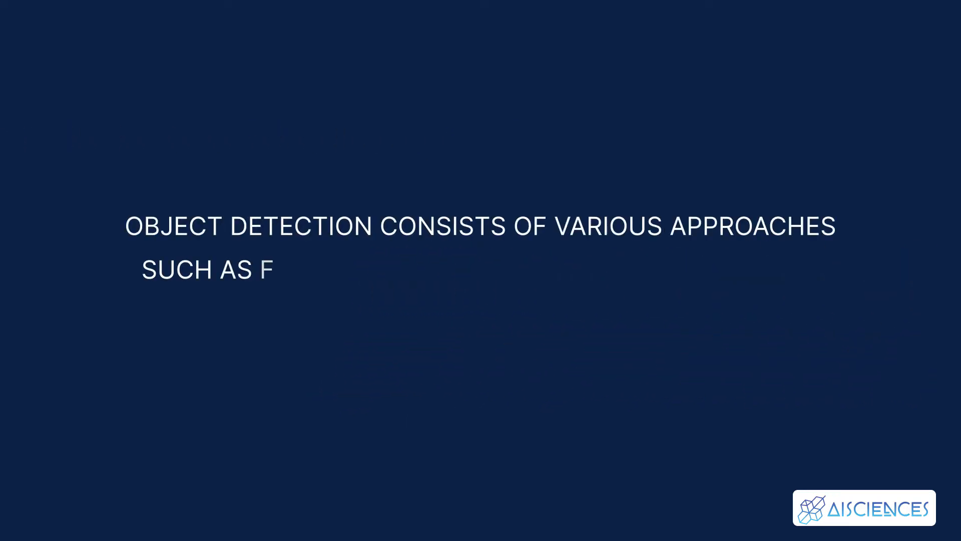
text(AST R-CNN, RETINA-NET, AND SING)
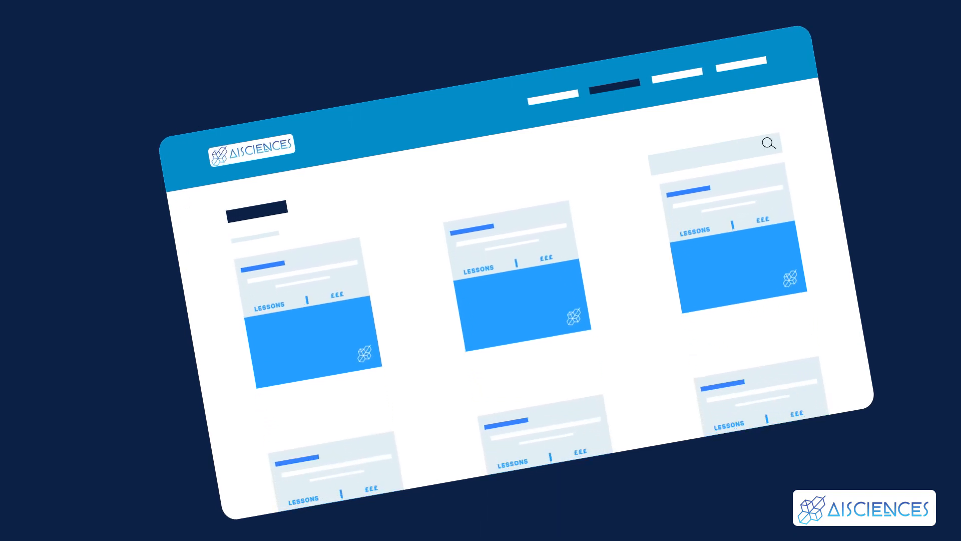
scroll(down, 3)
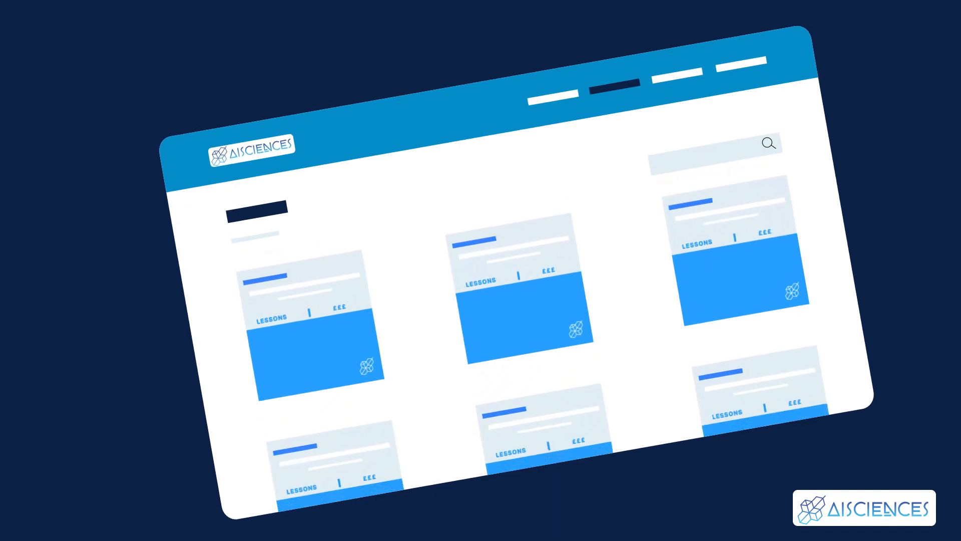